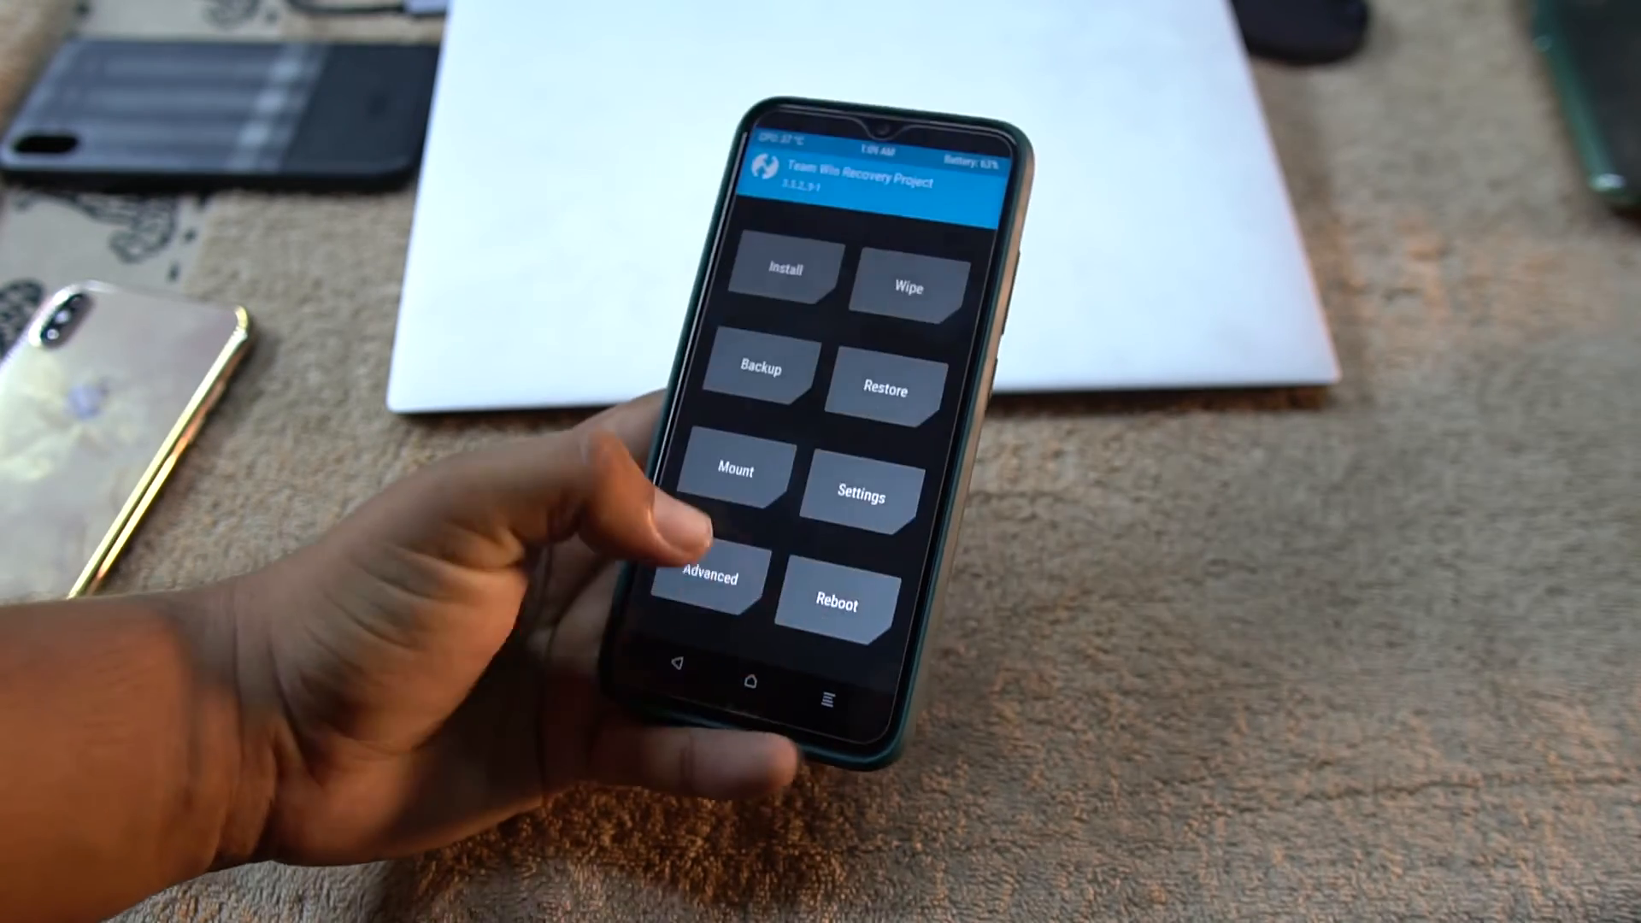
Reboot the phone from TWRP into System, bringing up the Redmi startup logo
click(835, 600)
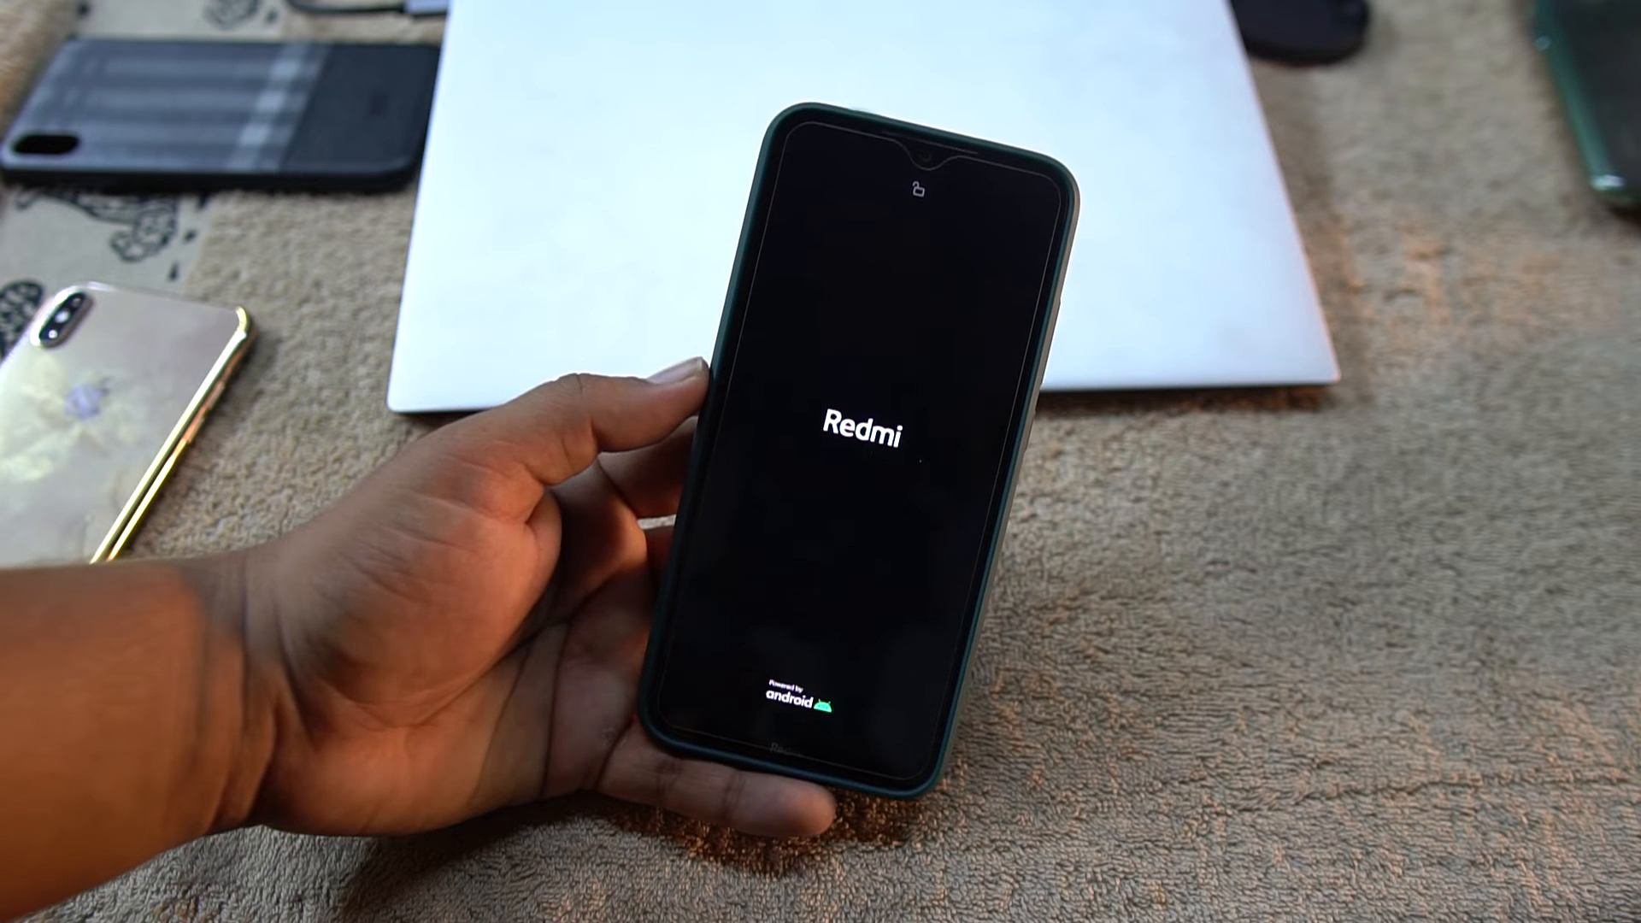